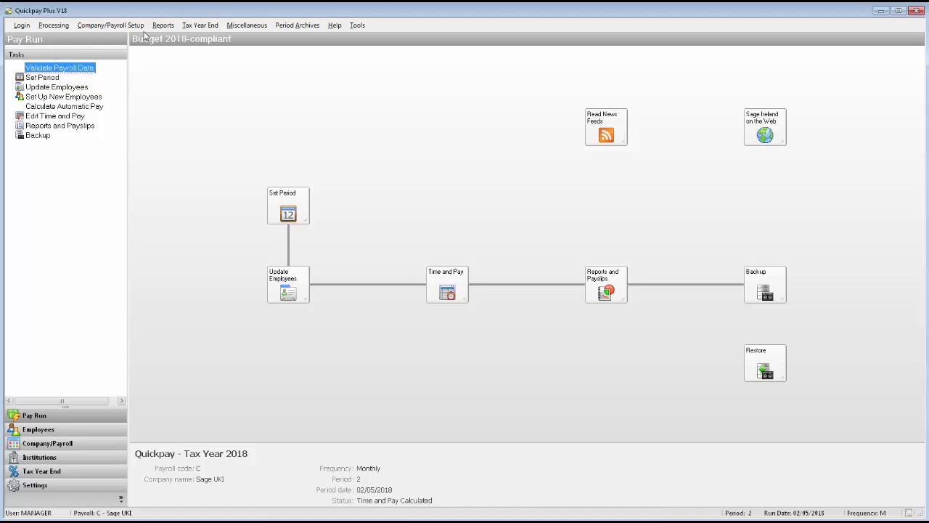
Open Reports and Payslips from the Reports menu in Quickpay Plus V18
click(163, 25)
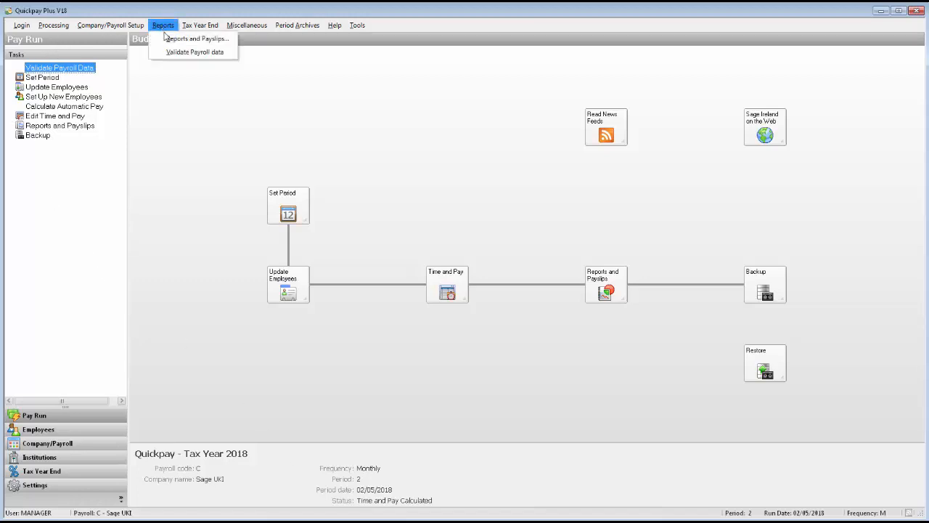
mouse_move(195, 38)
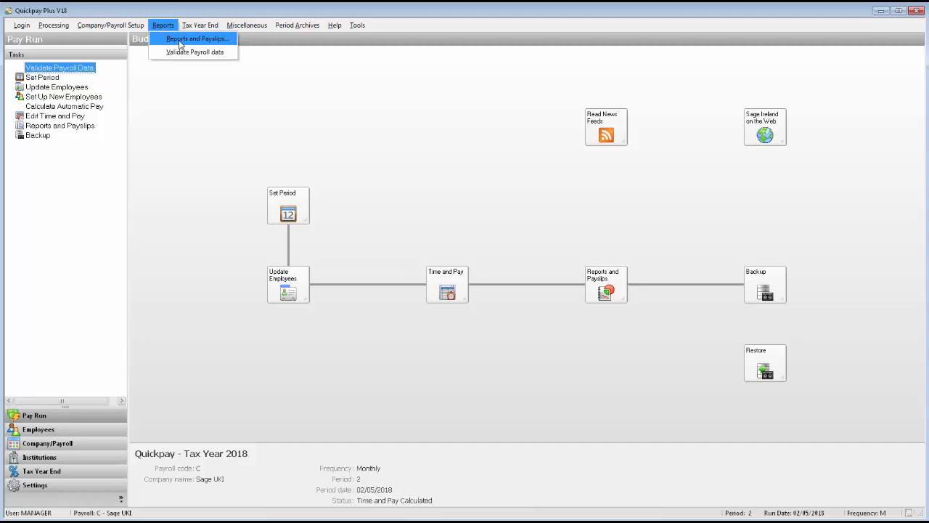
click(196, 39)
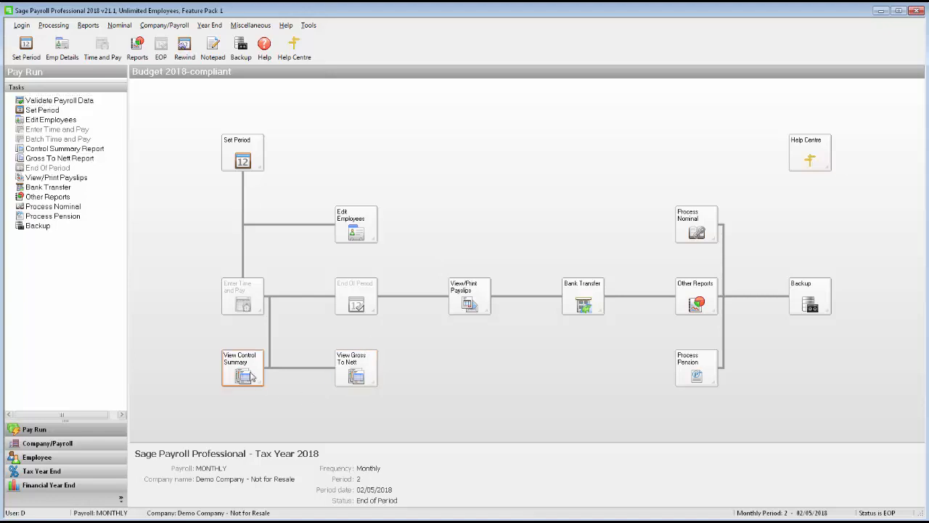
click(242, 368)
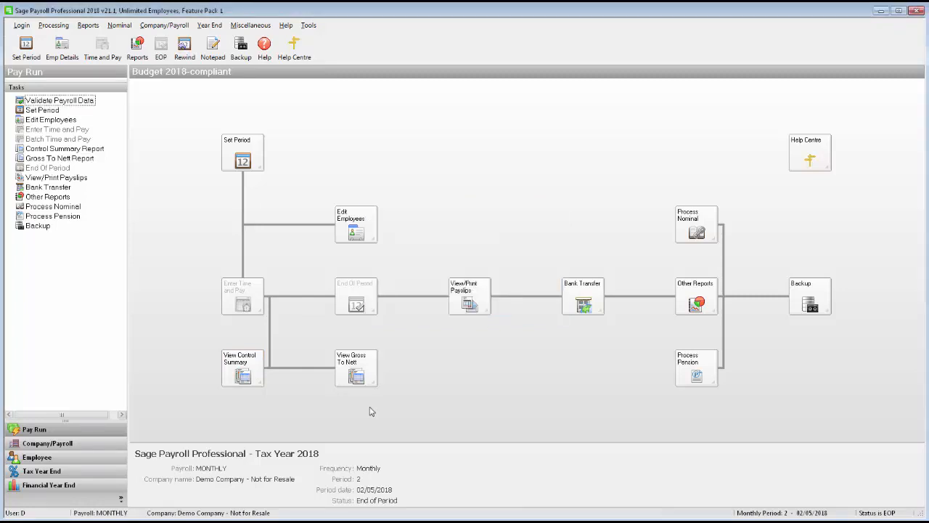
click(356, 374)
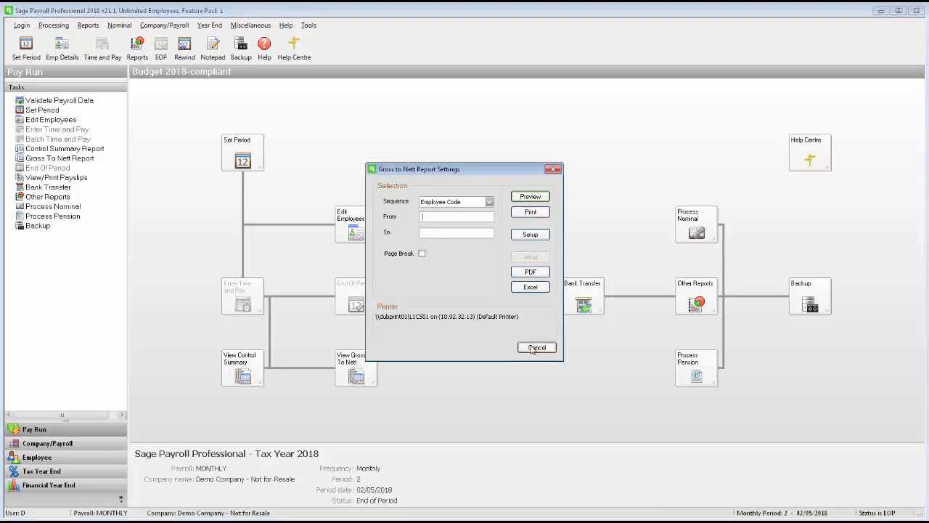
click(537, 347)
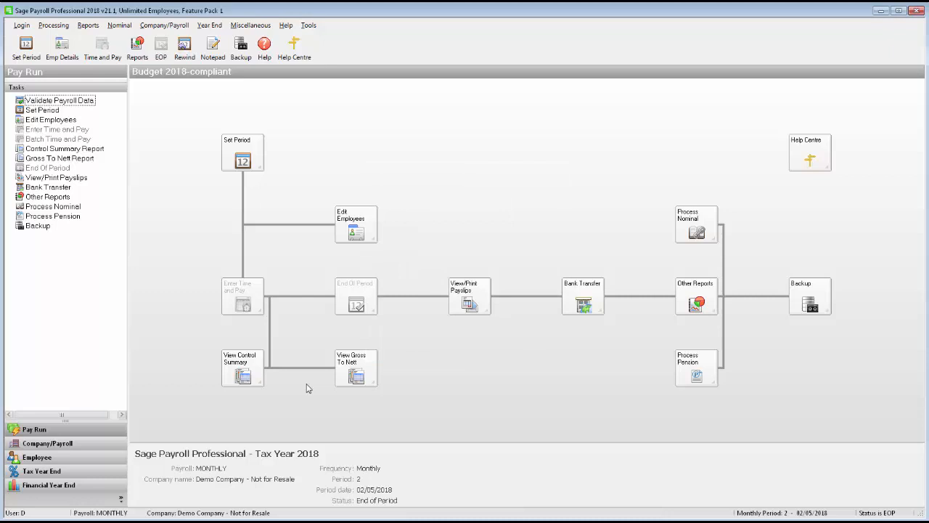